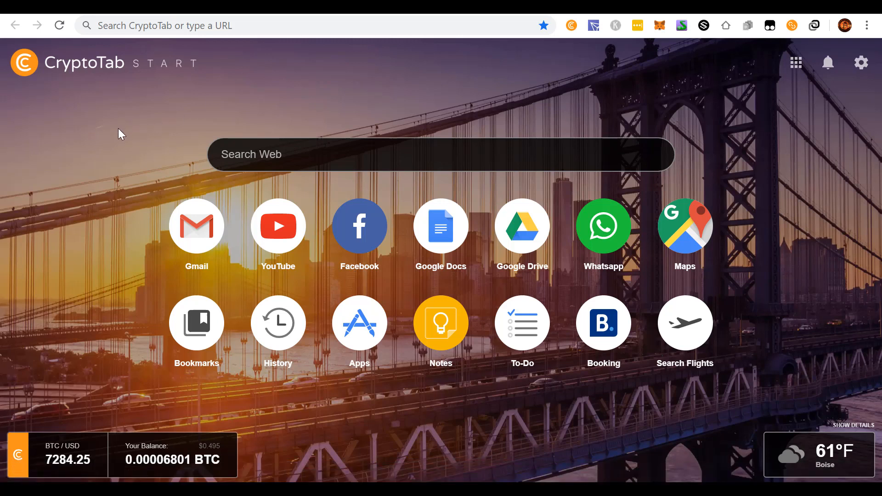
mouse_move(119, 181)
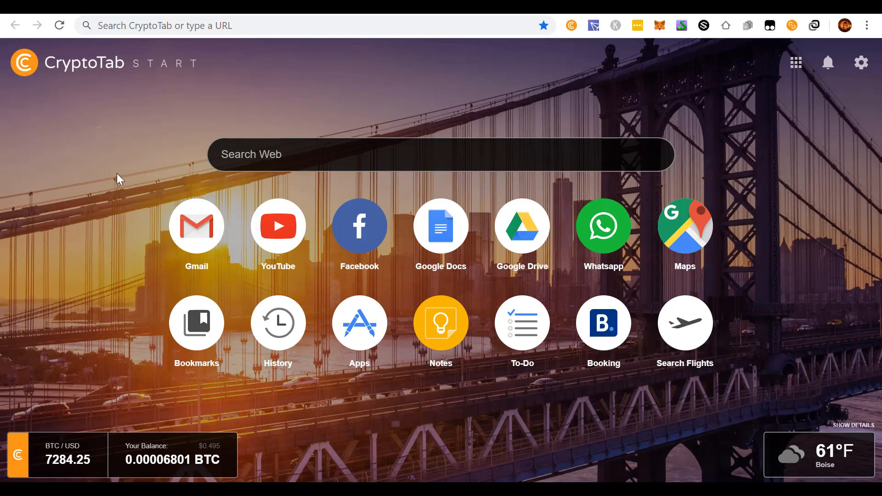
mouse_move(125, 176)
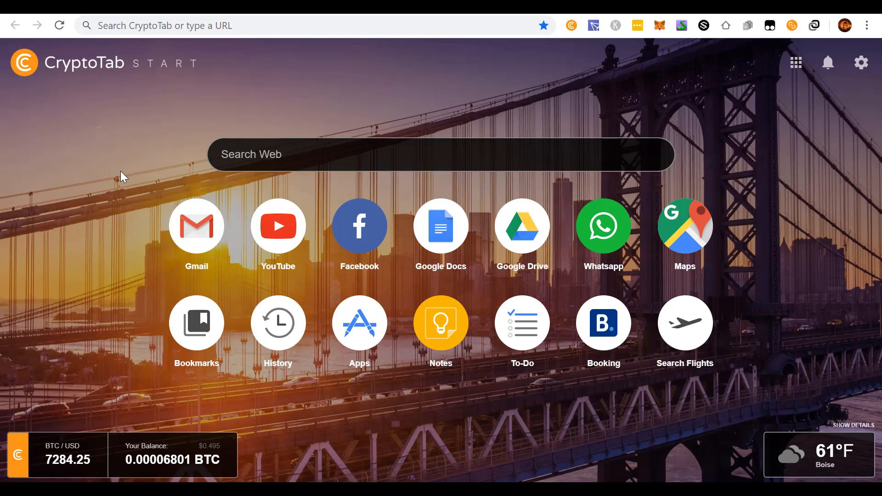
mouse_move(58, 463)
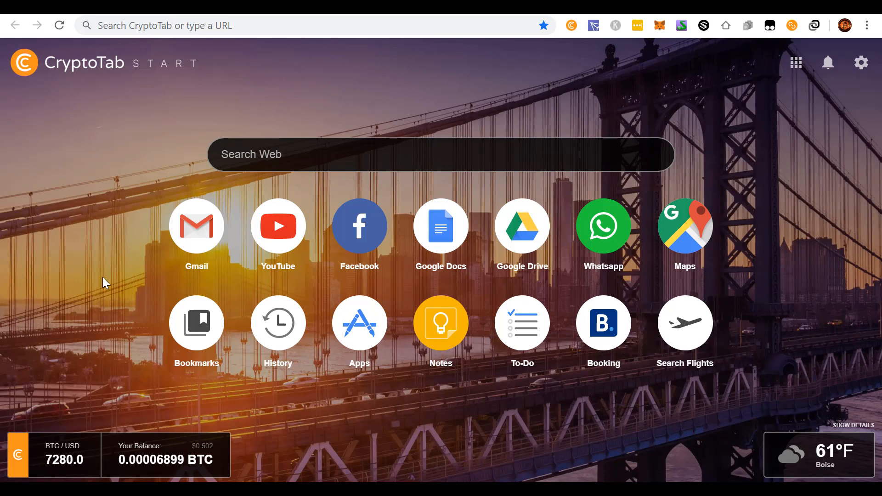
mouse_move(118, 224)
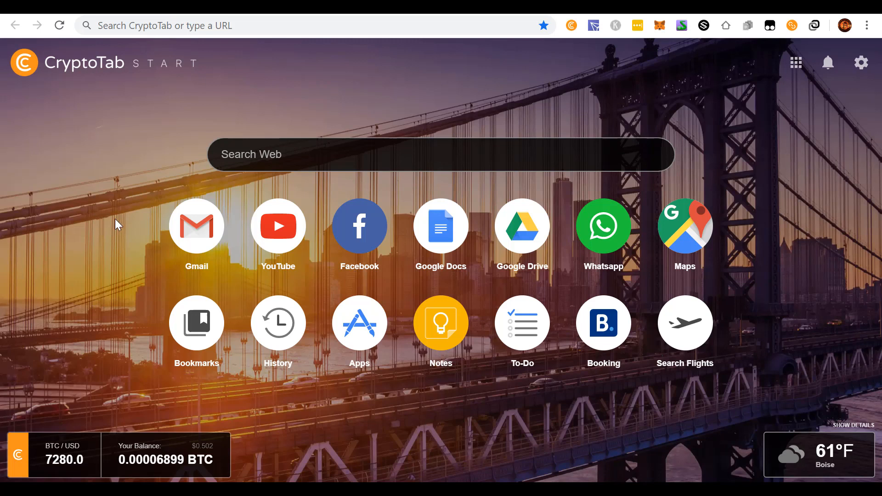
mouse_move(219, 128)
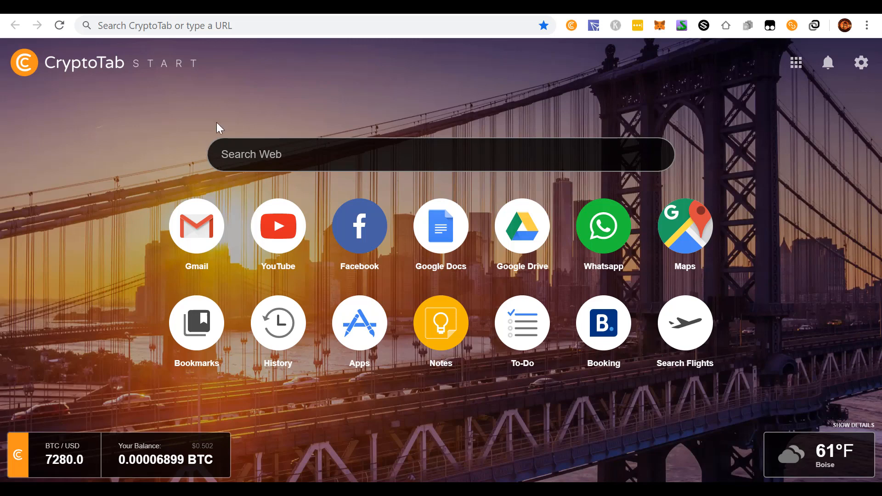
Go to powh.io and let the POWH3D home page banner slides cycle
type("powh.io")
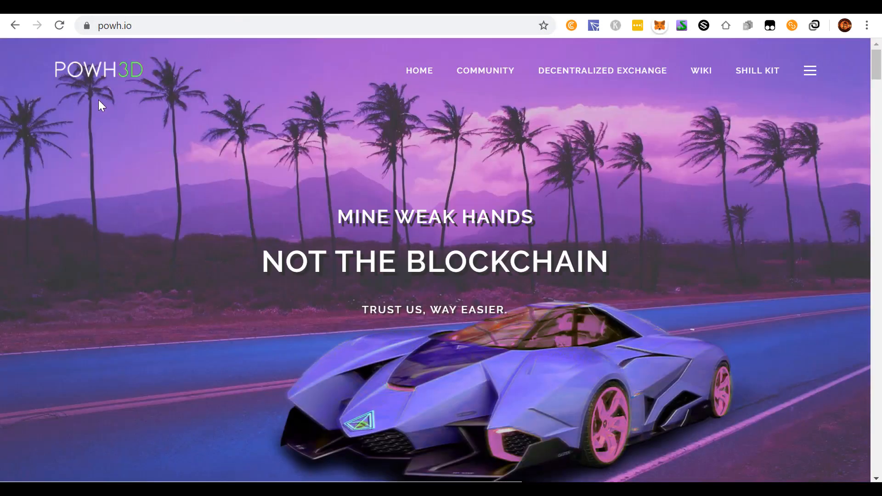
mouse_move(109, 88)
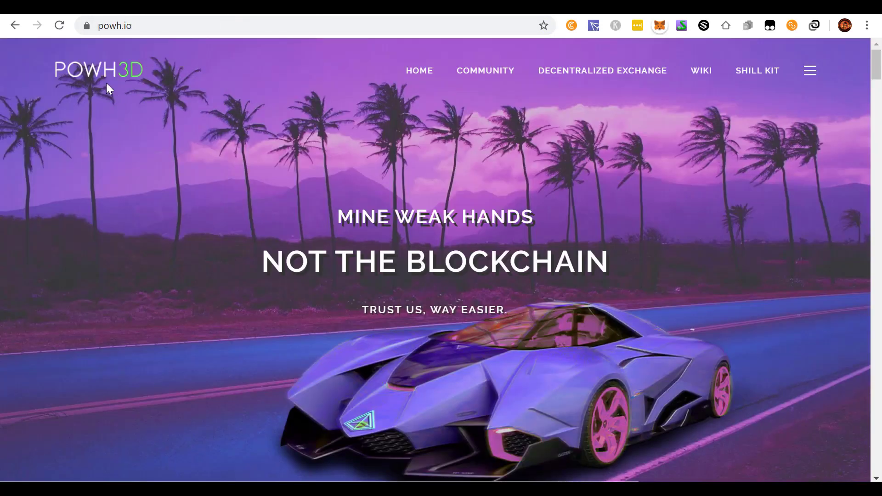
mouse_move(85, 90)
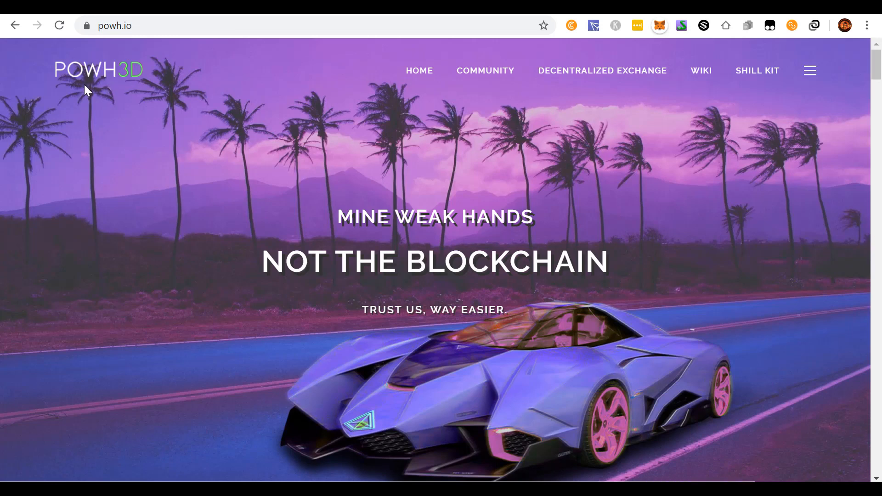
mouse_move(198, 97)
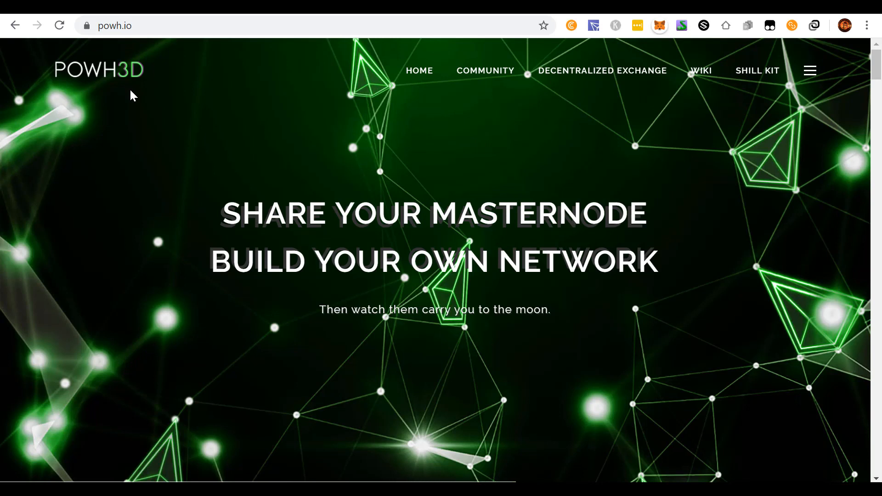
mouse_move(112, 93)
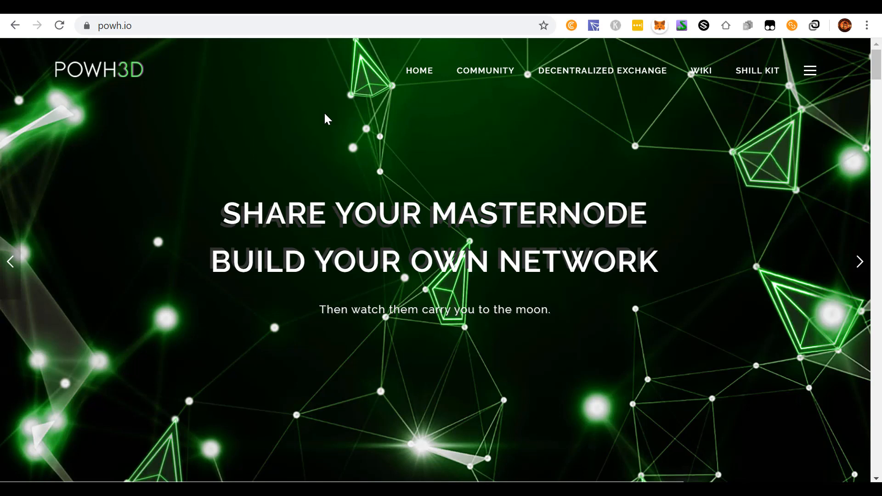
mouse_move(376, 137)
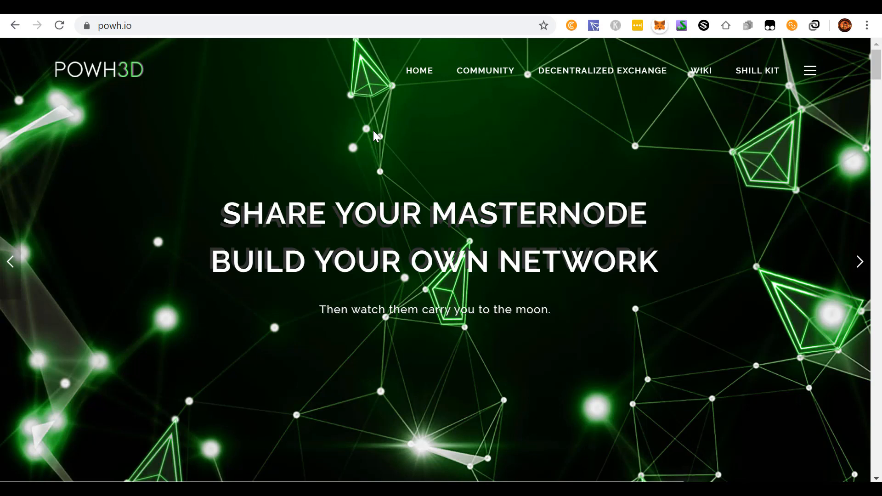
mouse_move(143, 92)
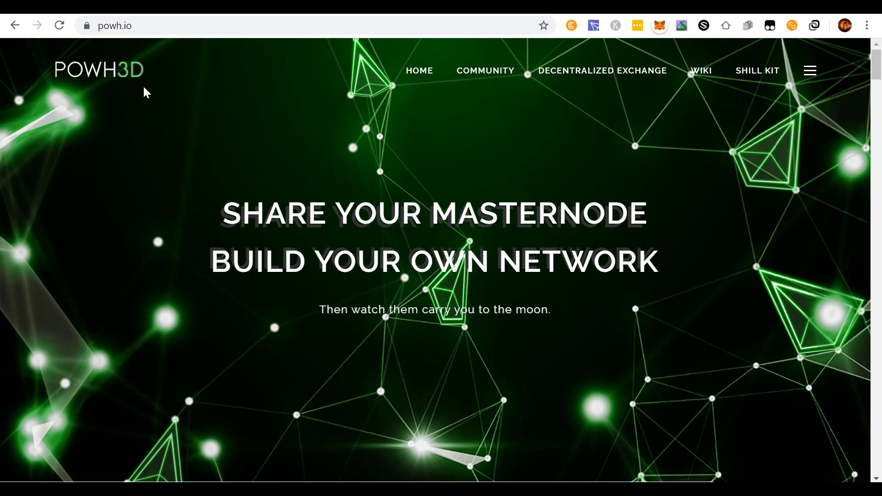
mouse_move(265, 146)
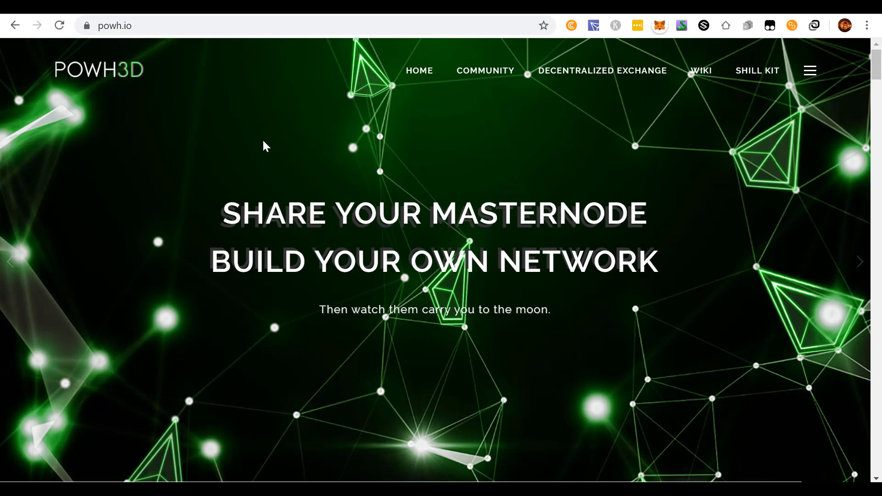
mouse_move(143, 126)
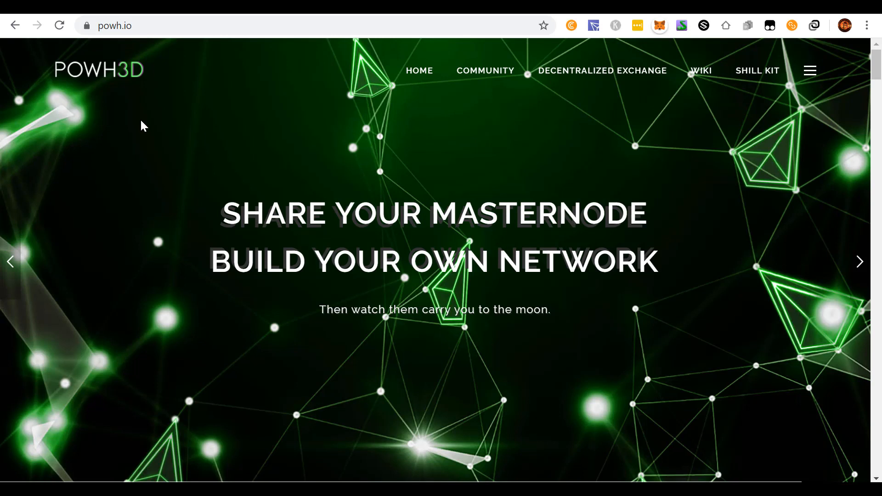
mouse_move(119, 107)
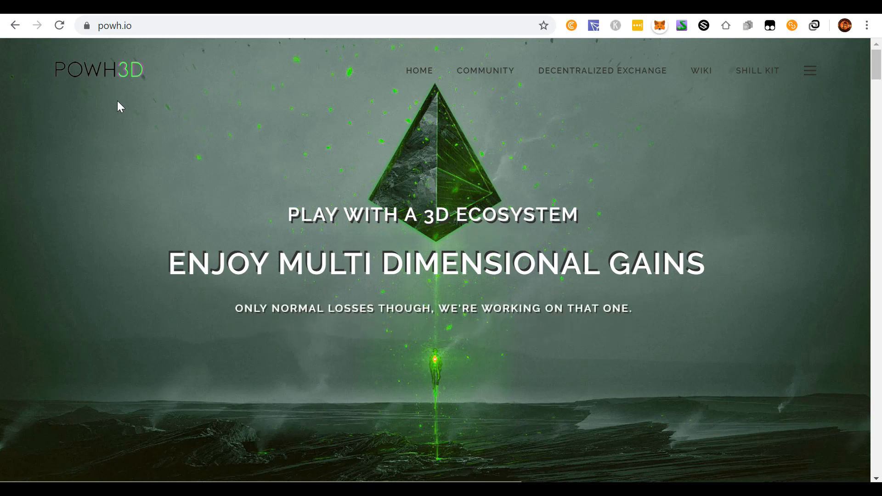
mouse_move(130, 76)
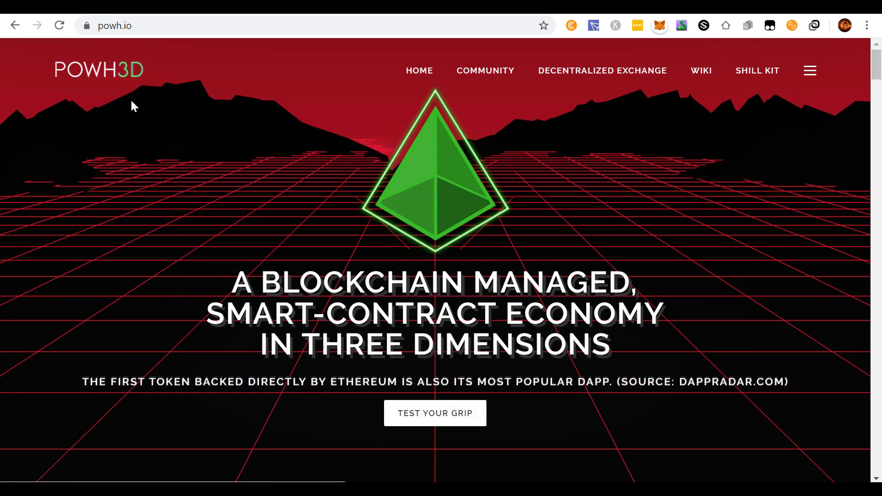
mouse_move(189, 91)
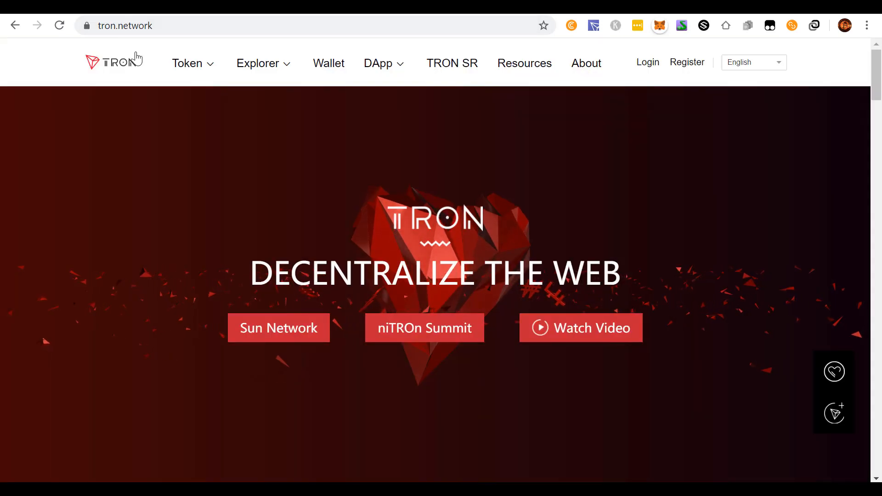
mouse_move(142, 48)
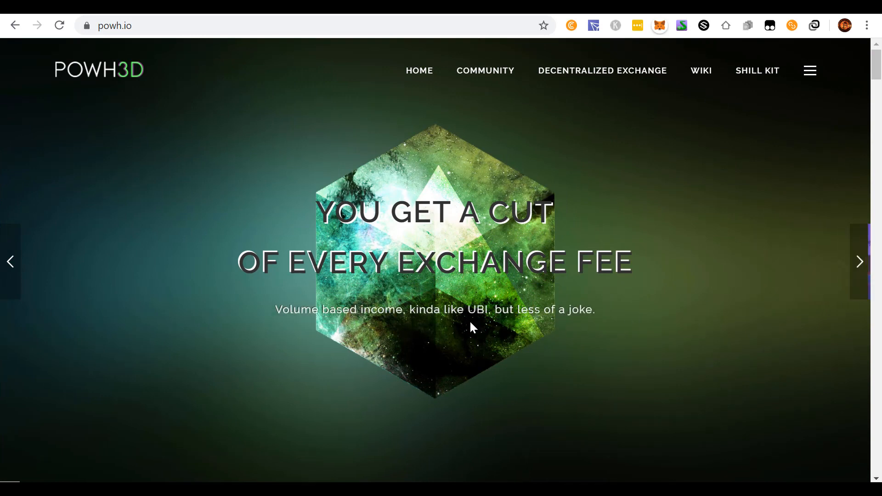
mouse_move(473, 328)
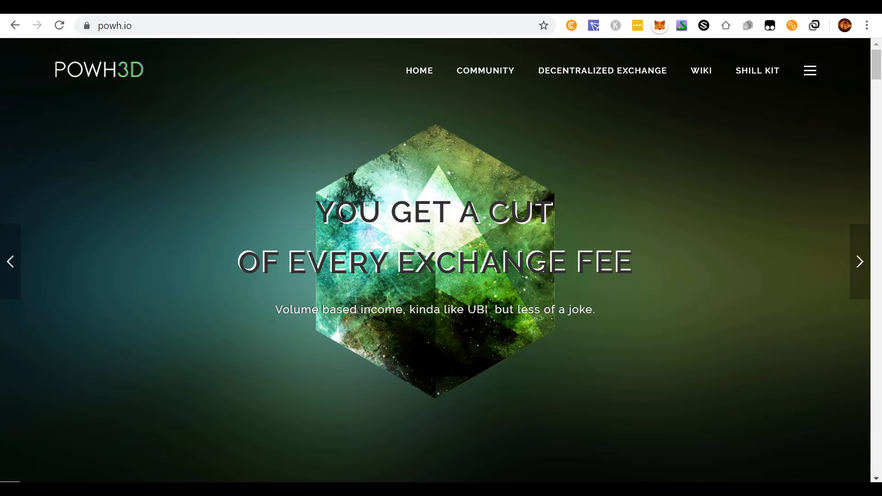
mouse_move(522, 331)
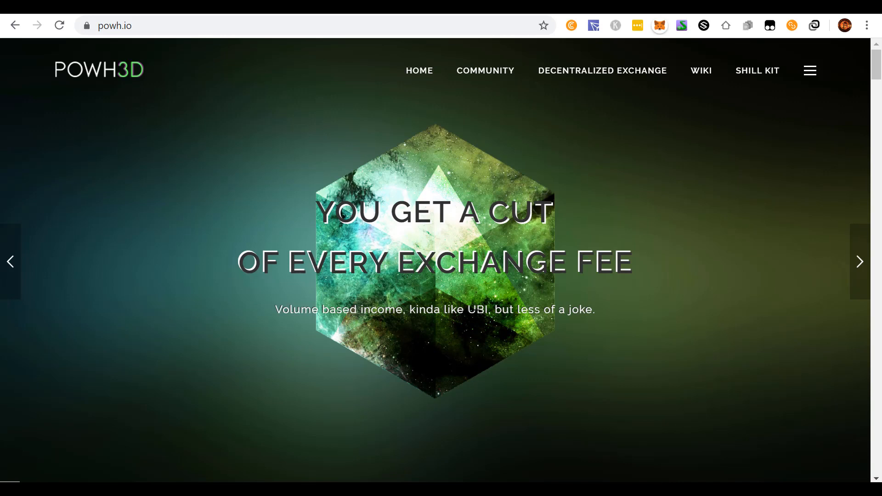
mouse_move(471, 349)
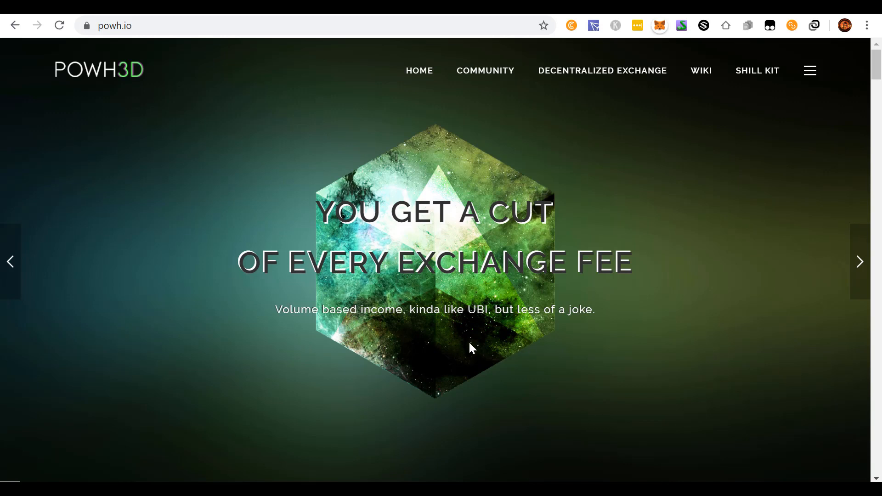
mouse_move(483, 337)
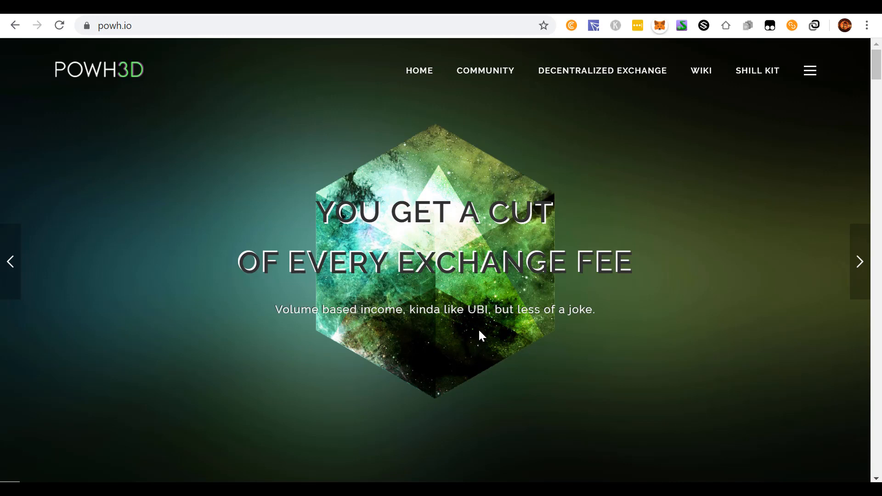
mouse_move(482, 331)
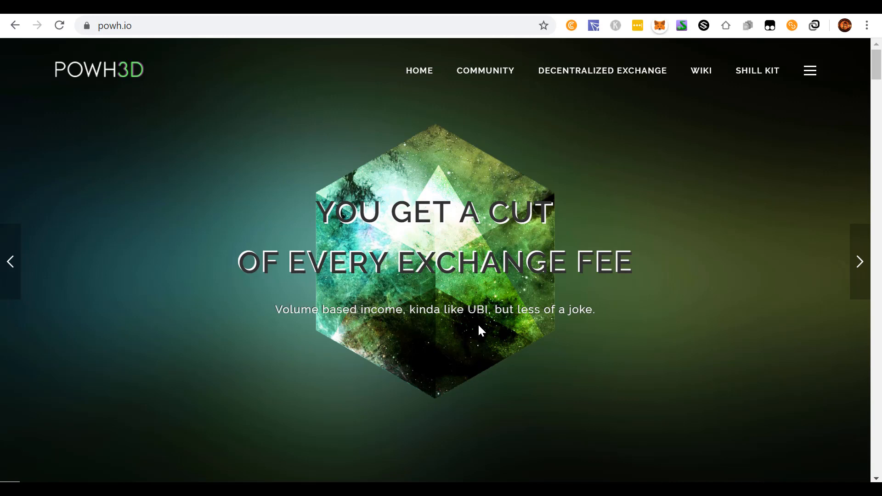
mouse_move(289, 234)
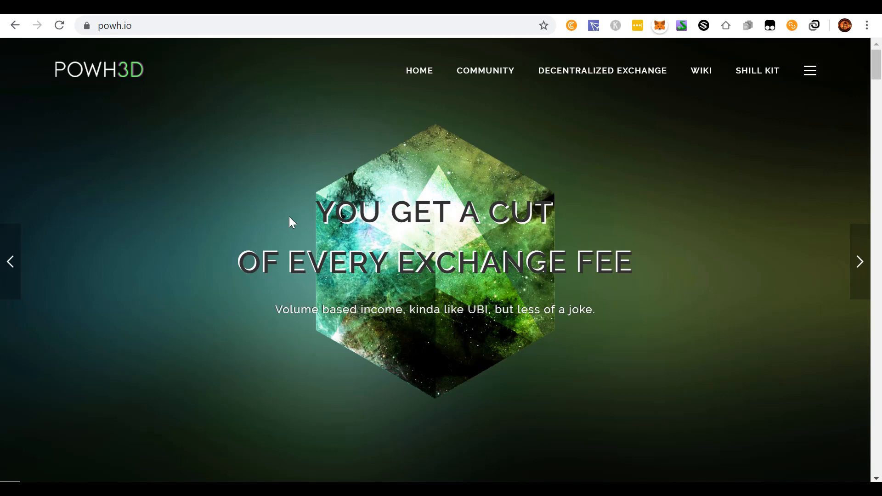
mouse_move(183, 161)
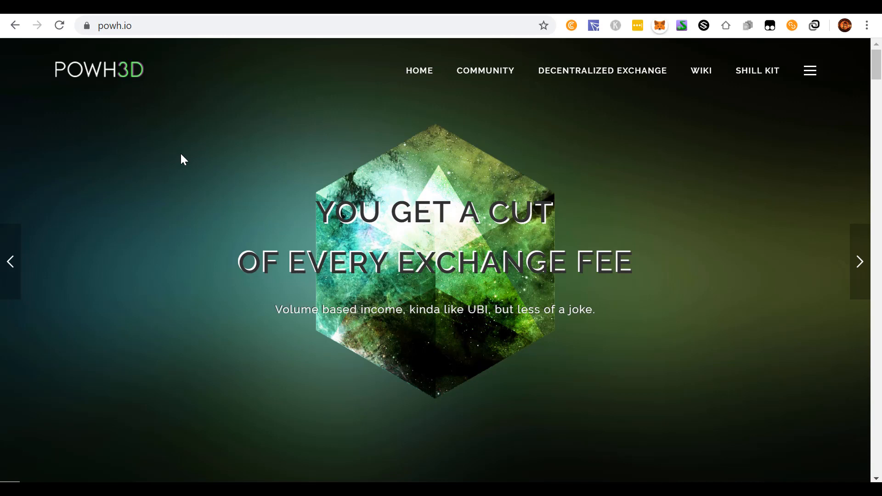
mouse_move(187, 156)
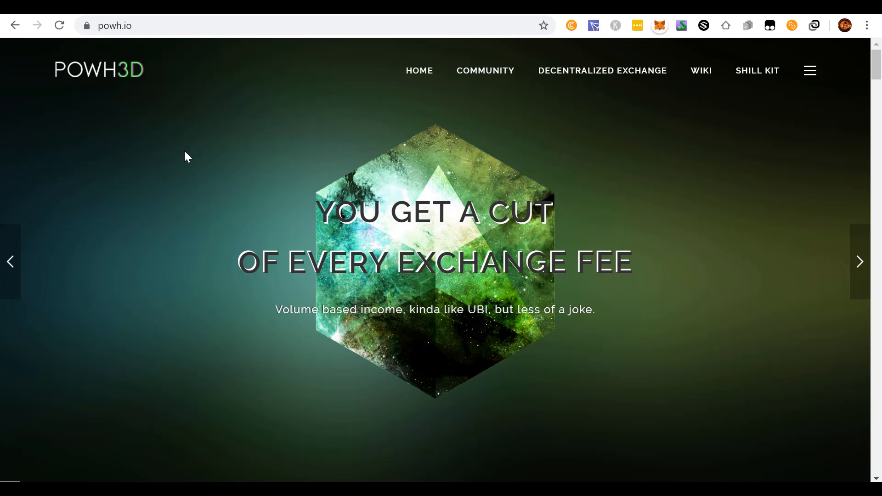
mouse_move(186, 146)
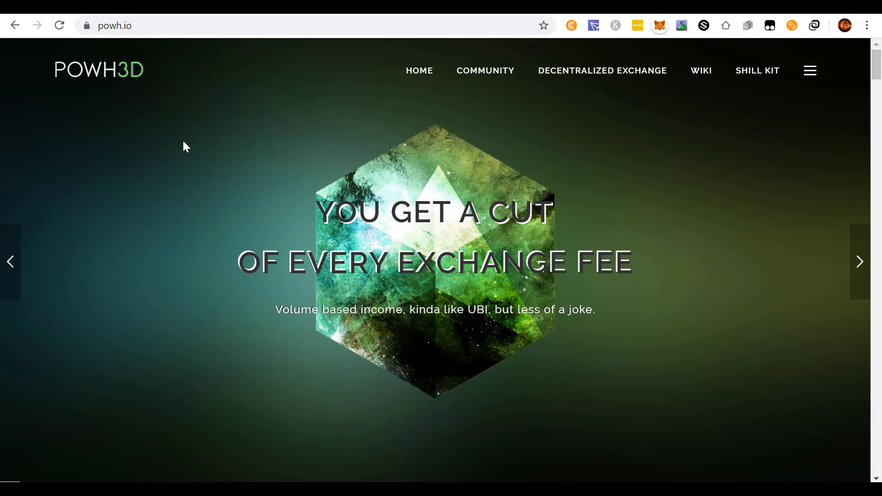
mouse_move(191, 128)
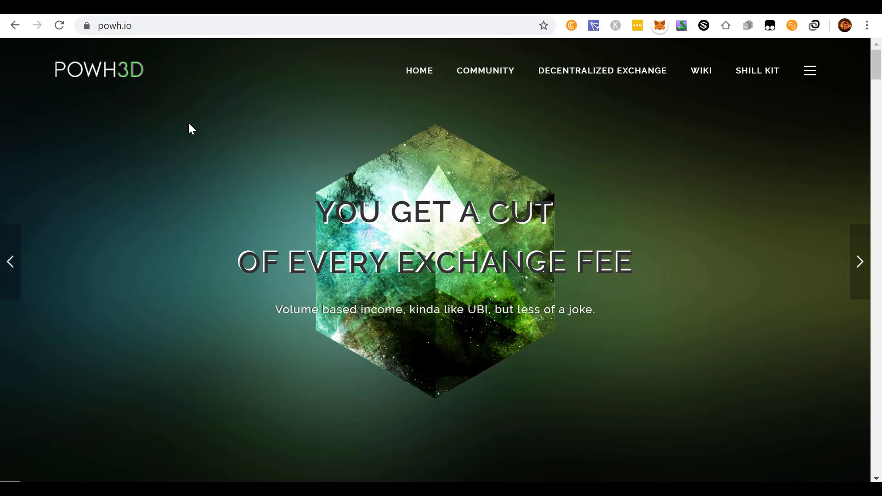
mouse_move(103, 94)
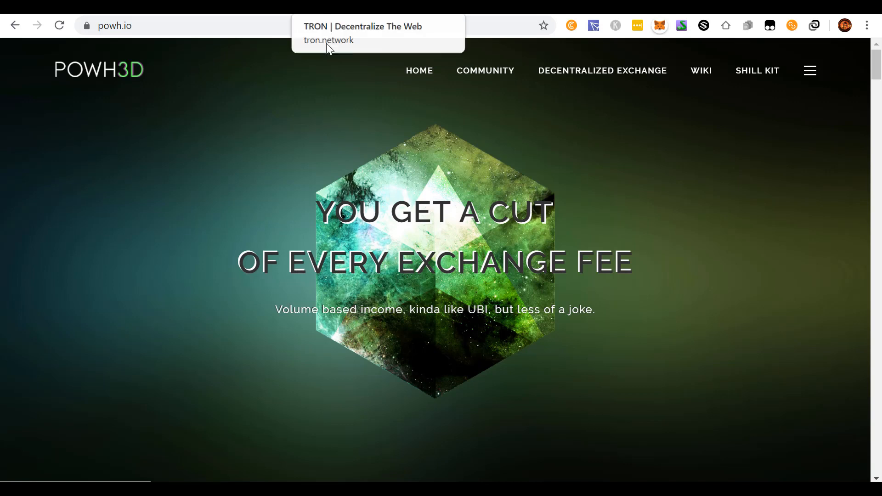
mouse_move(132, 89)
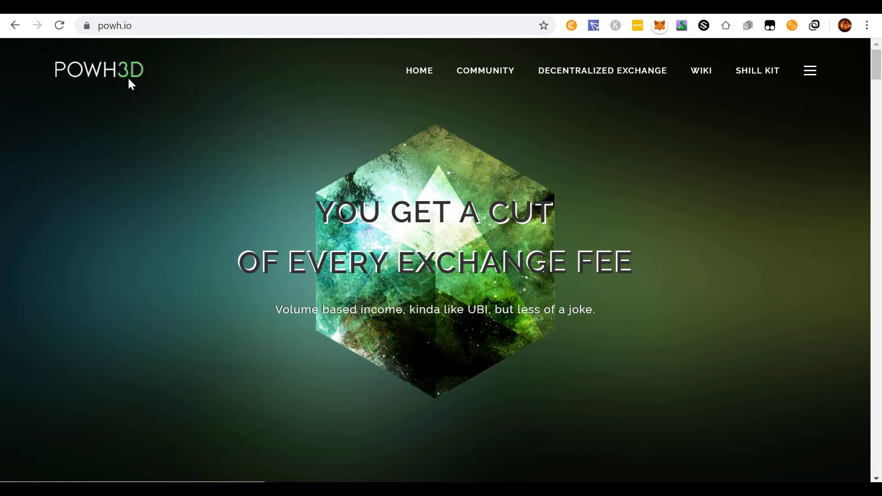
mouse_move(150, 88)
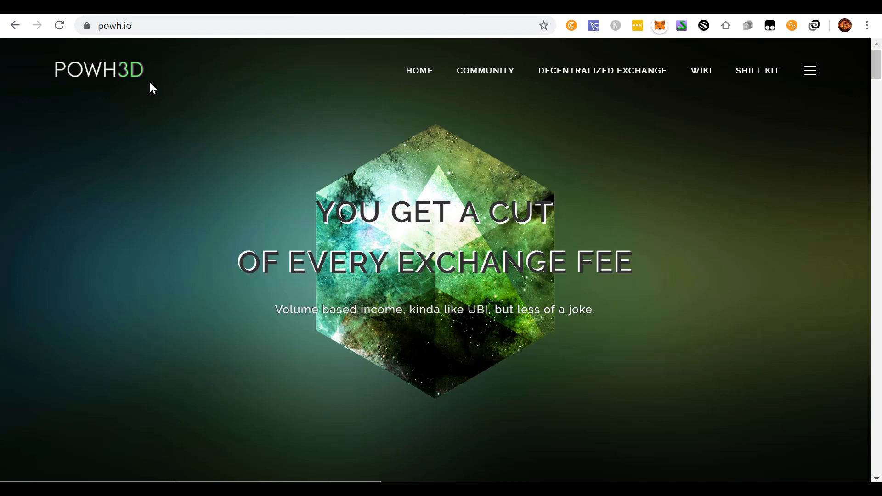
mouse_move(199, 91)
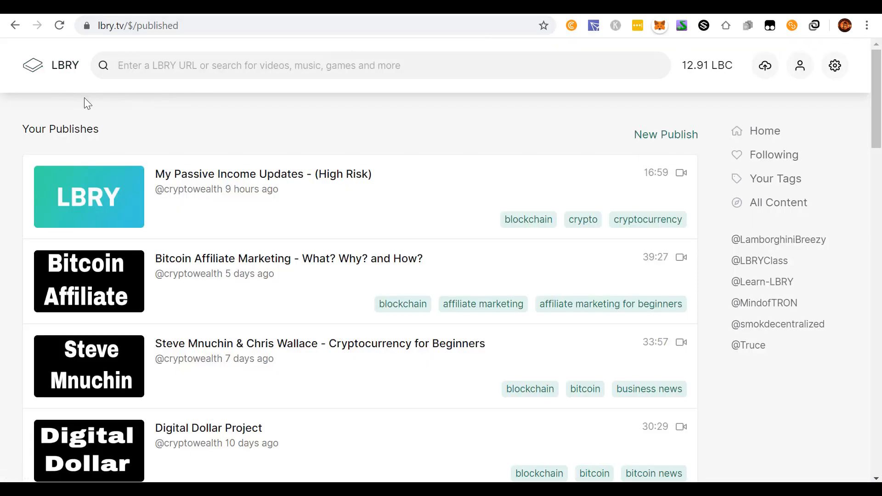
mouse_move(386, 133)
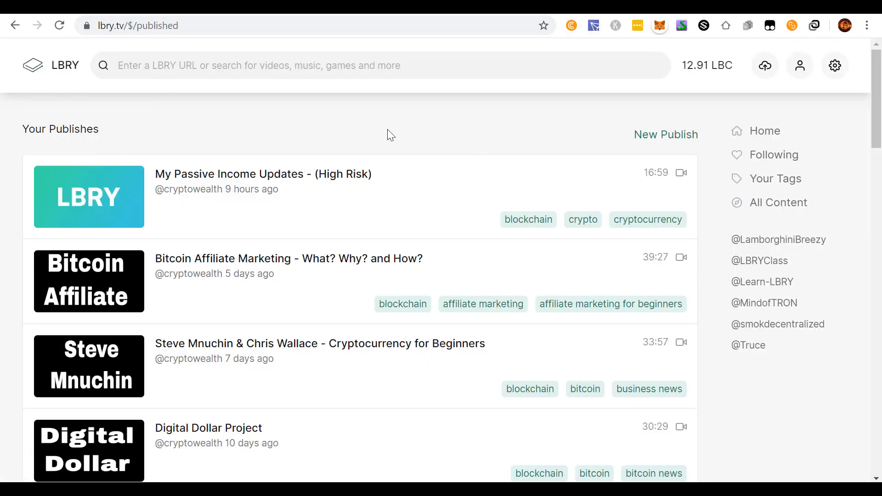
mouse_move(342, 177)
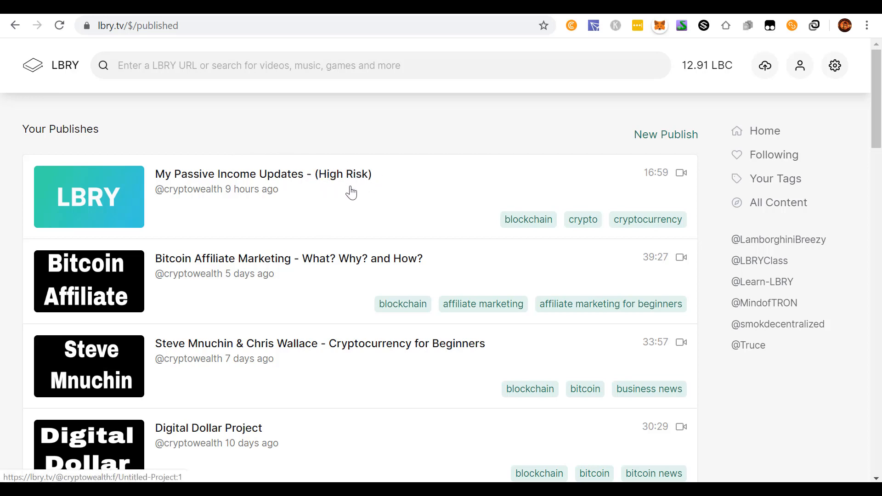
mouse_move(295, 171)
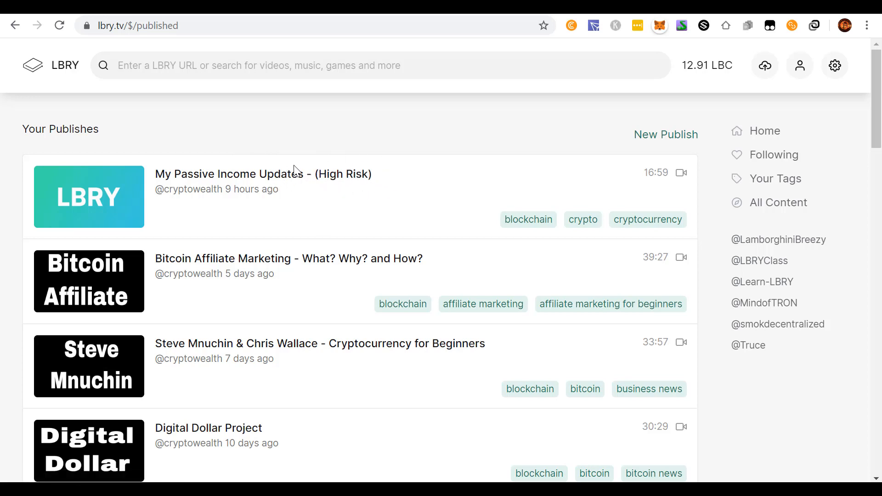
mouse_move(426, 150)
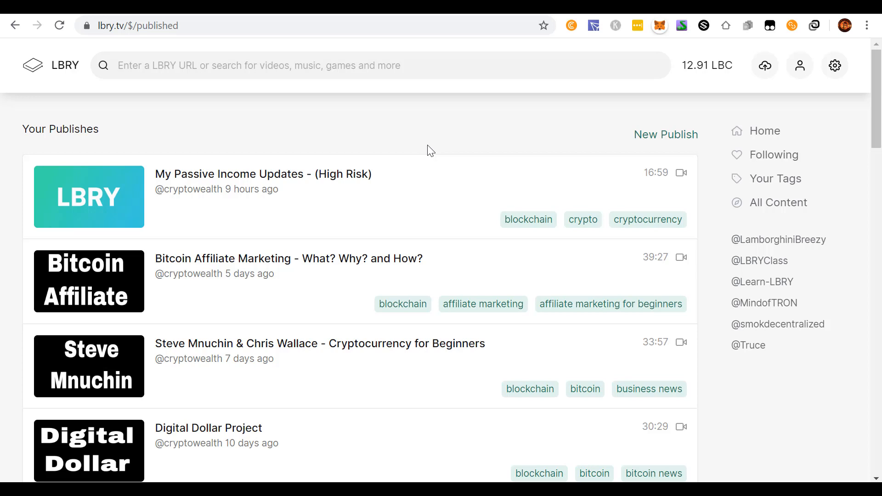
mouse_move(395, 128)
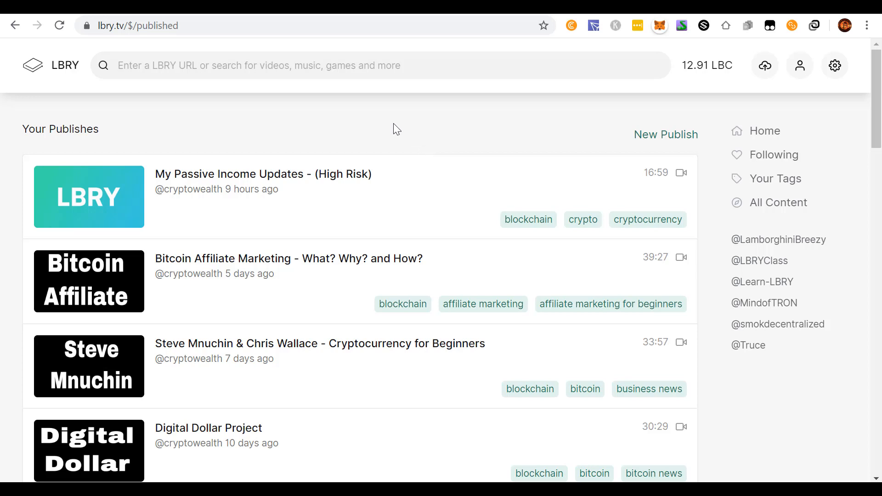
mouse_move(378, 54)
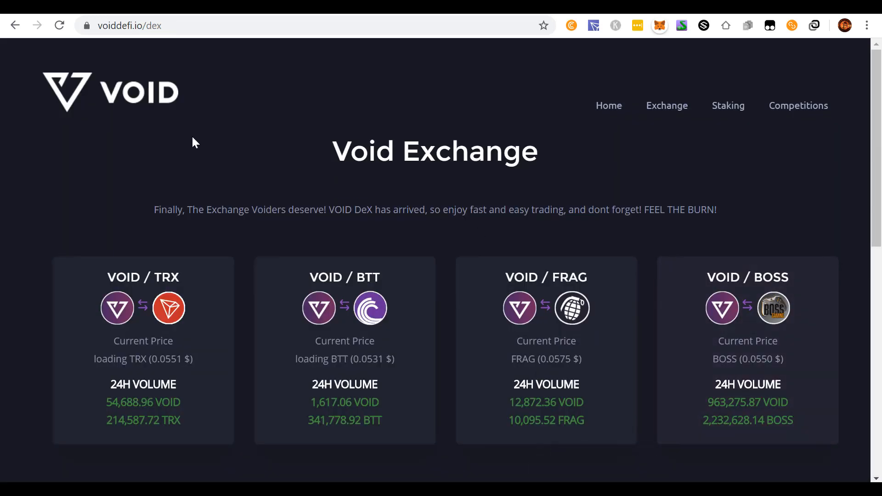
mouse_move(94, 166)
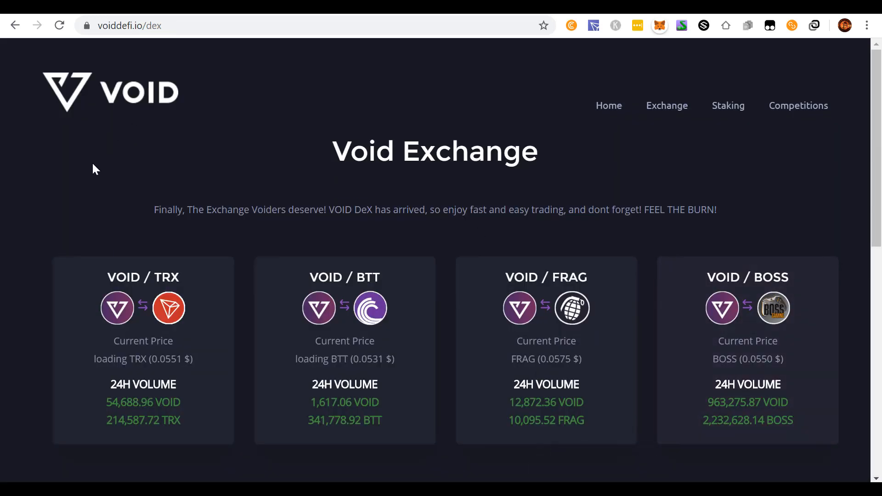
Scroll the Void Exchange page to reveal all trading pair cards, including VOID / USDT
scroll("down", 3)
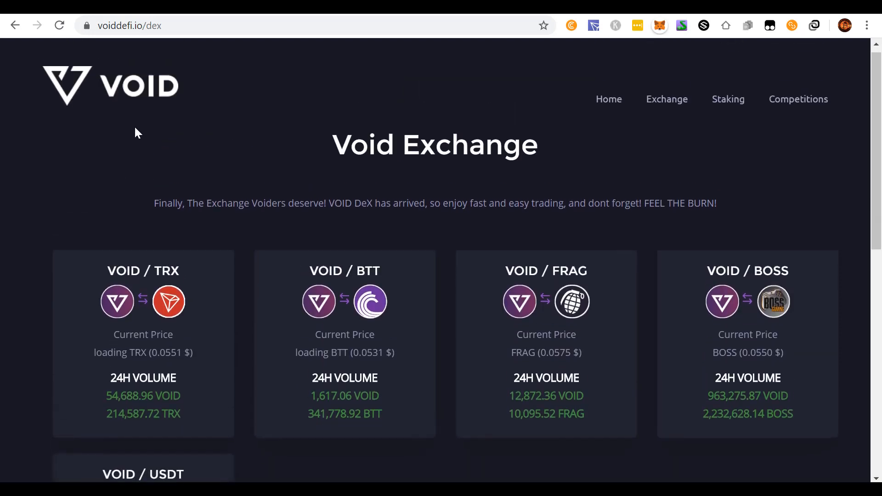
scroll("down", 3)
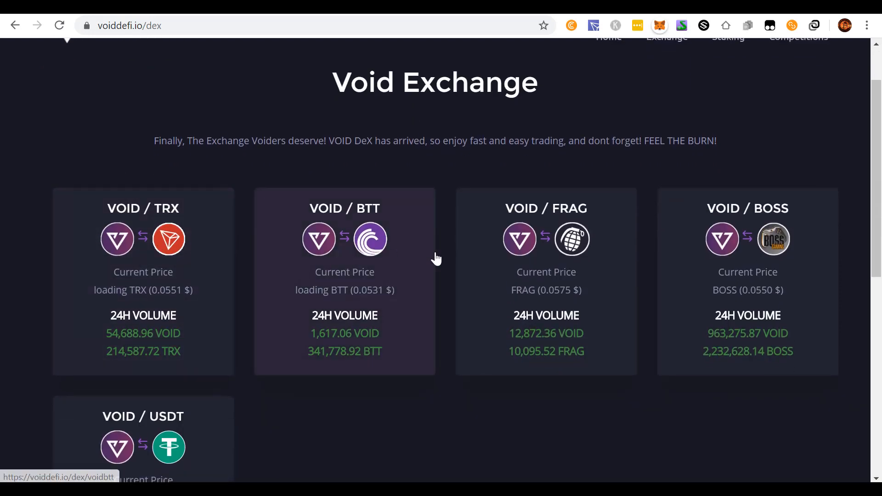
mouse_move(265, 257)
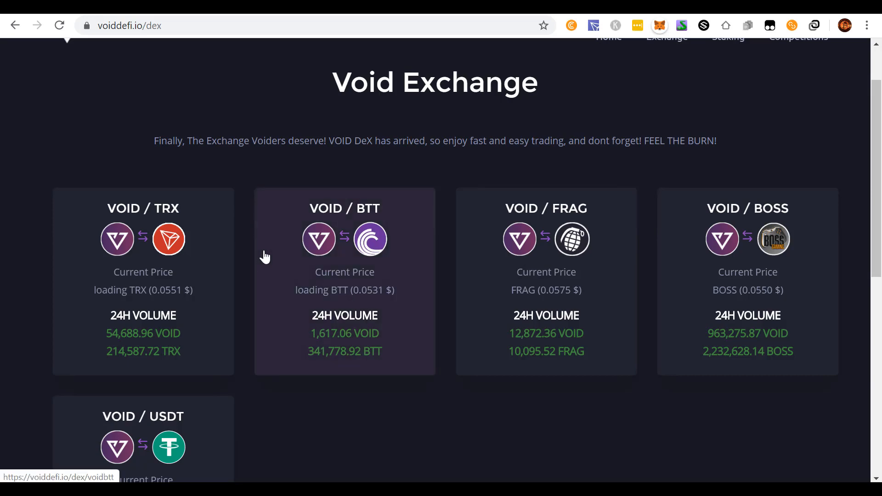
mouse_move(548, 250)
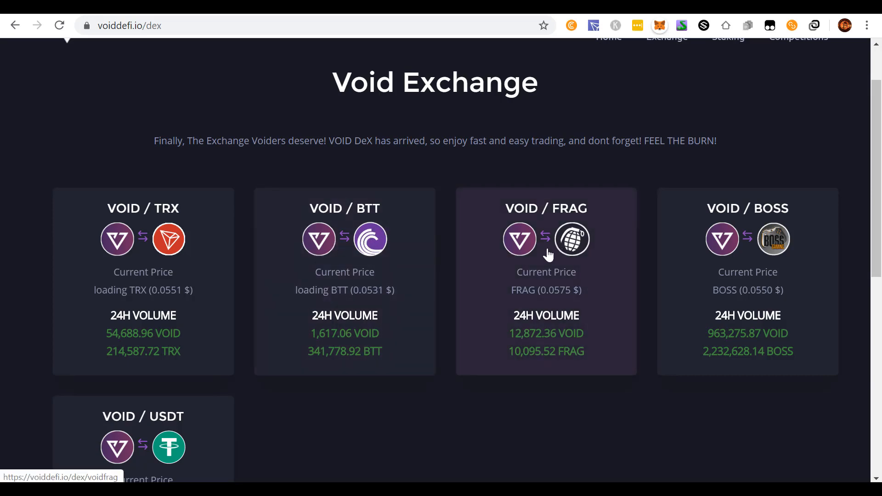
left_click(545, 239)
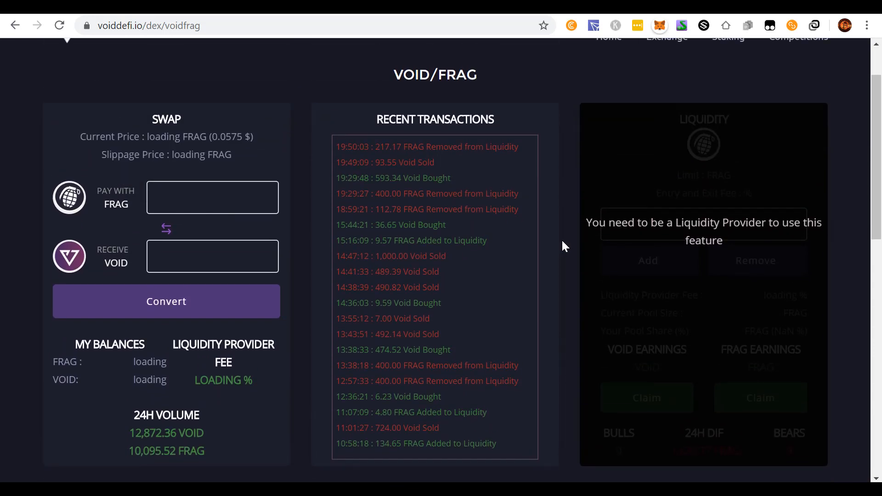
mouse_move(614, 243)
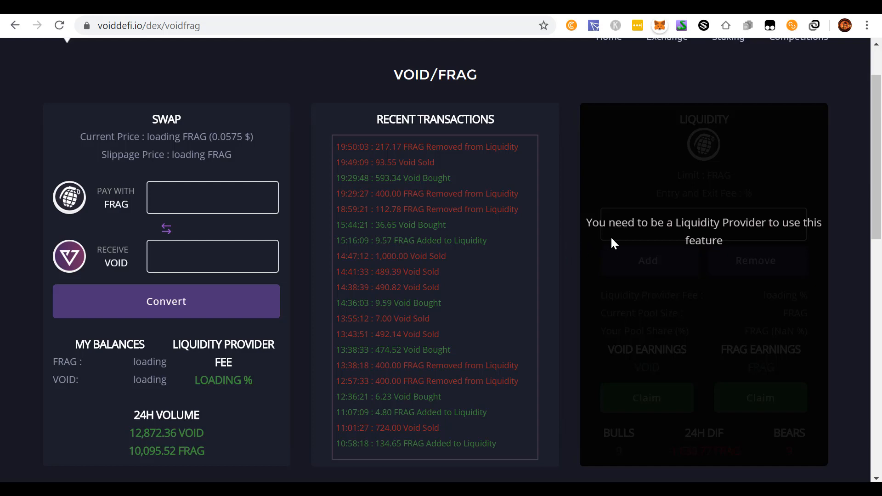
mouse_move(695, 276)
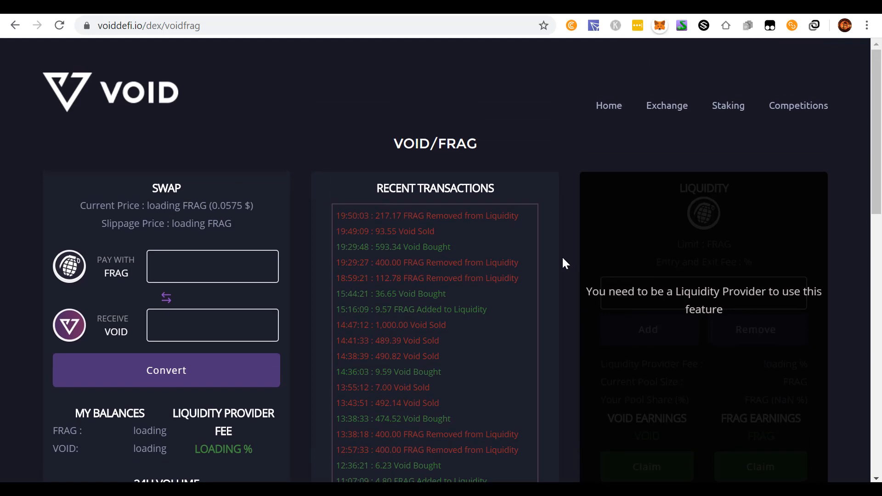
scroll("down", 3)
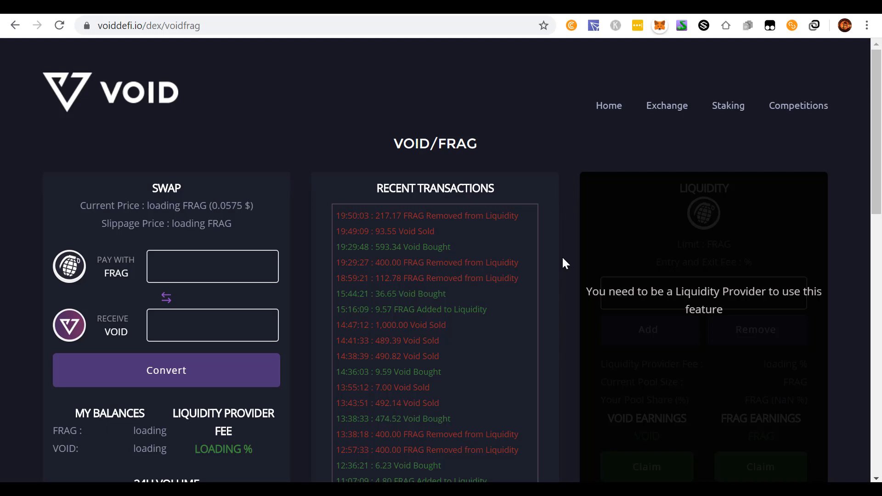
left_click(211, 266)
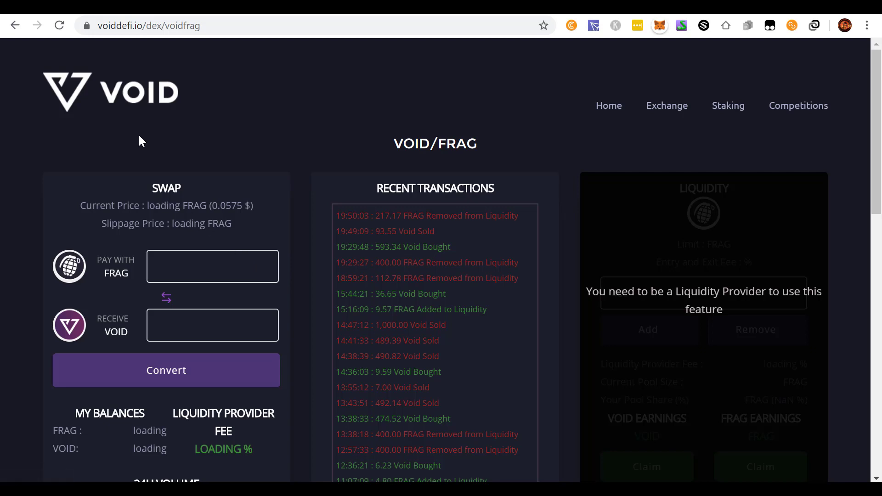
mouse_move(150, 141)
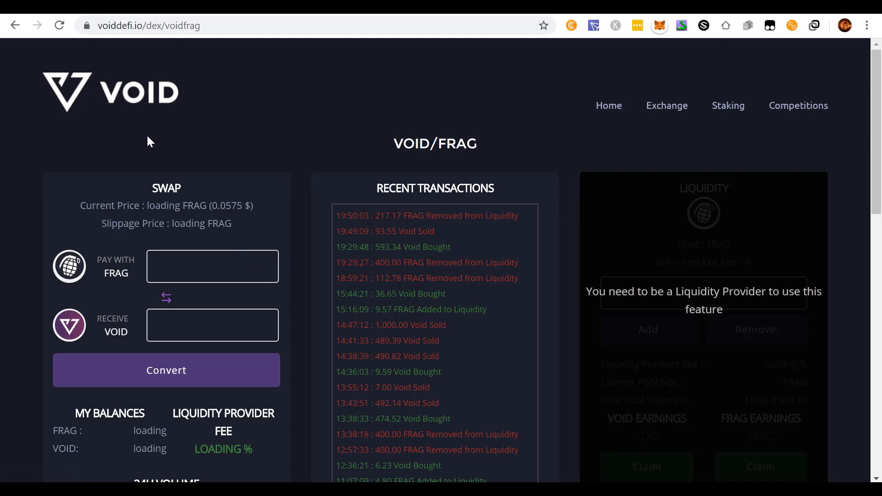
mouse_move(157, 136)
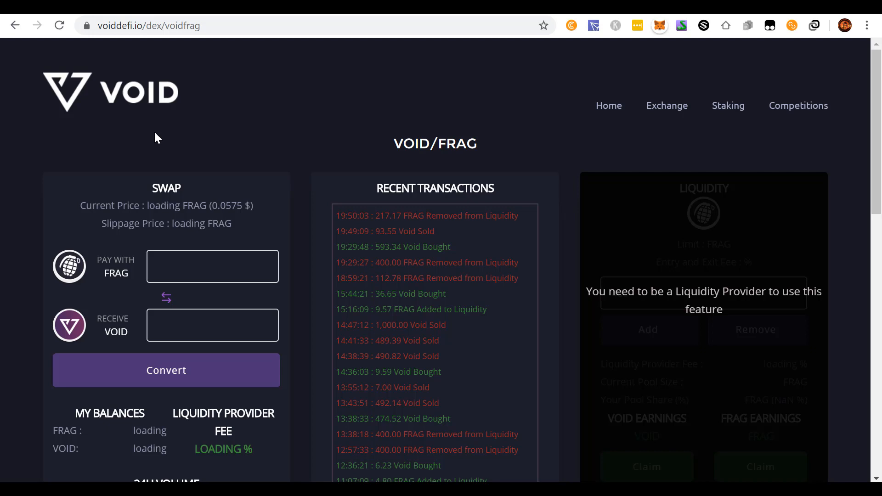
mouse_move(162, 125)
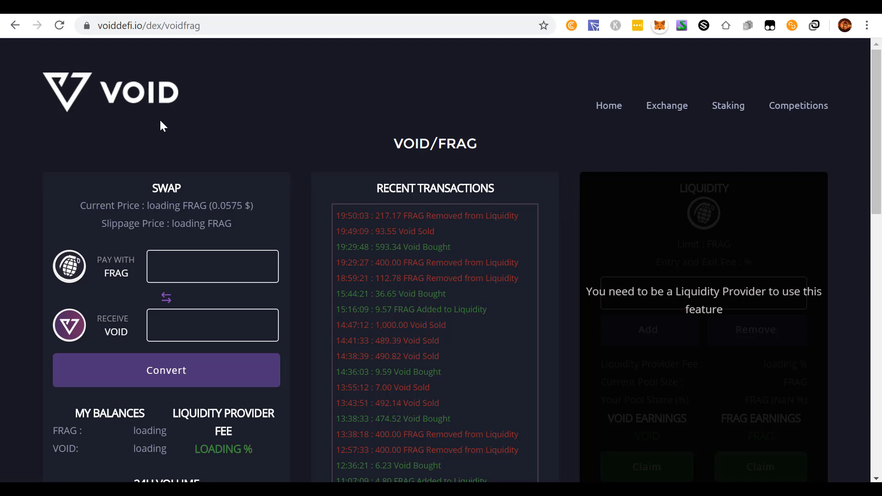
mouse_move(130, 121)
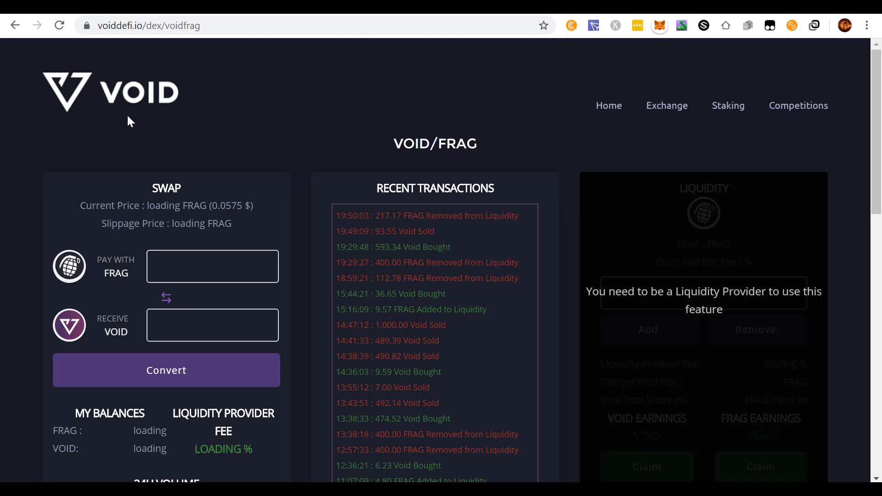
mouse_move(103, 102)
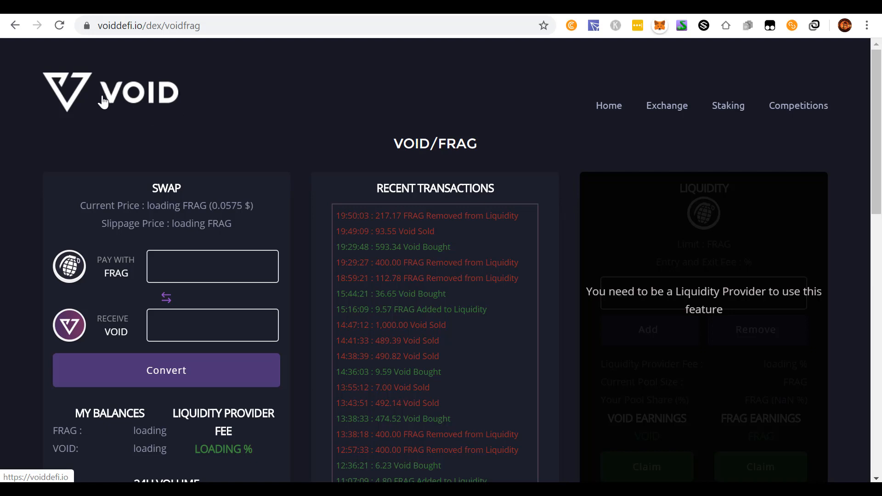
mouse_move(249, 114)
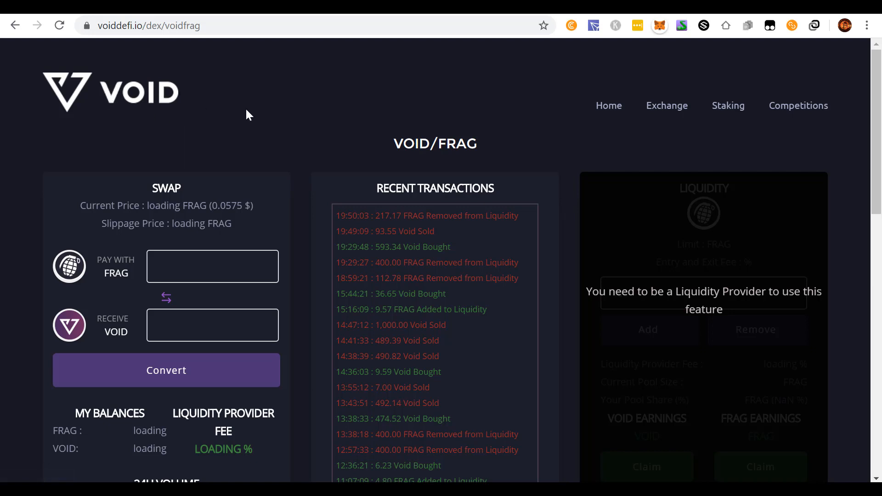
mouse_move(376, 135)
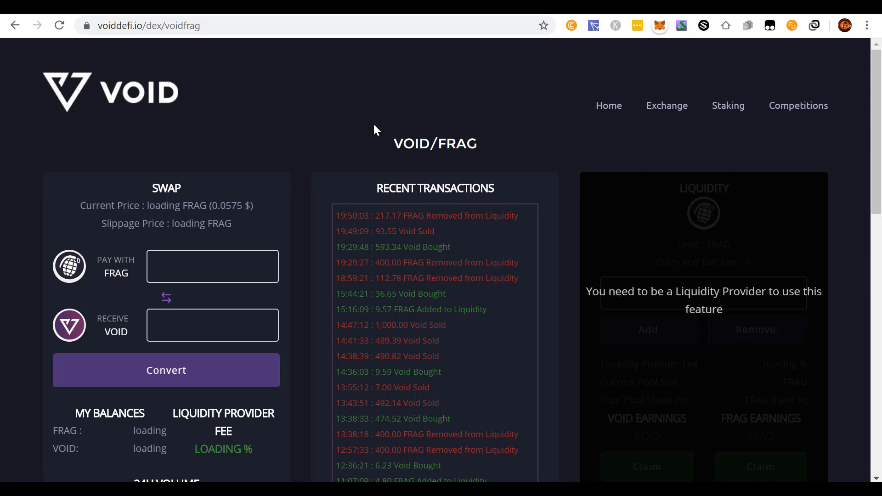
mouse_move(344, 122)
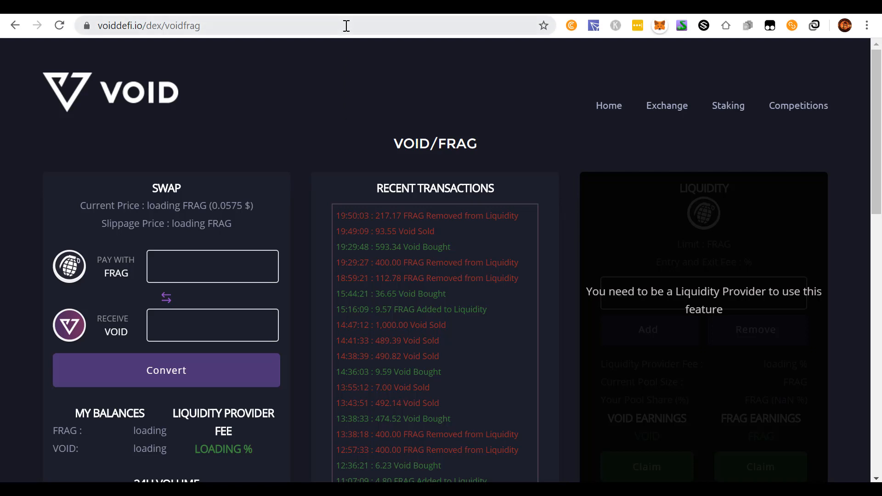
Select the address bar to enter the aweberpages.com newsletter URL
left_click(346, 24)
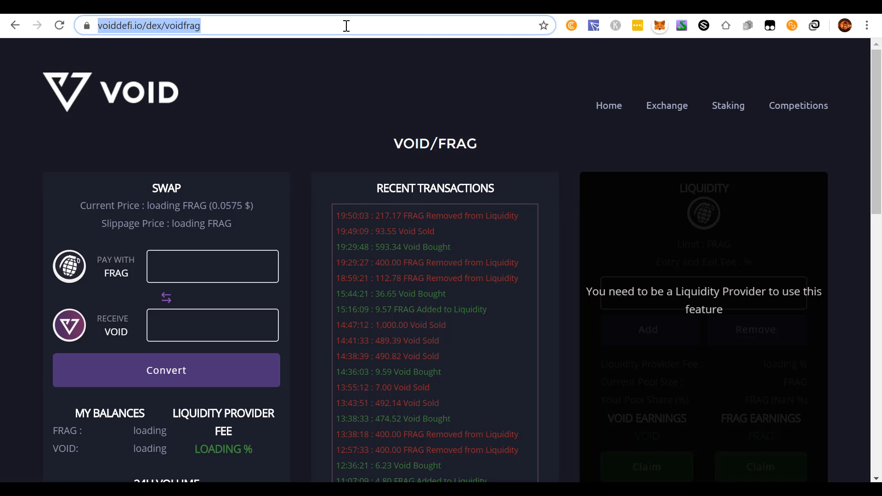
mouse_move(433, 21)
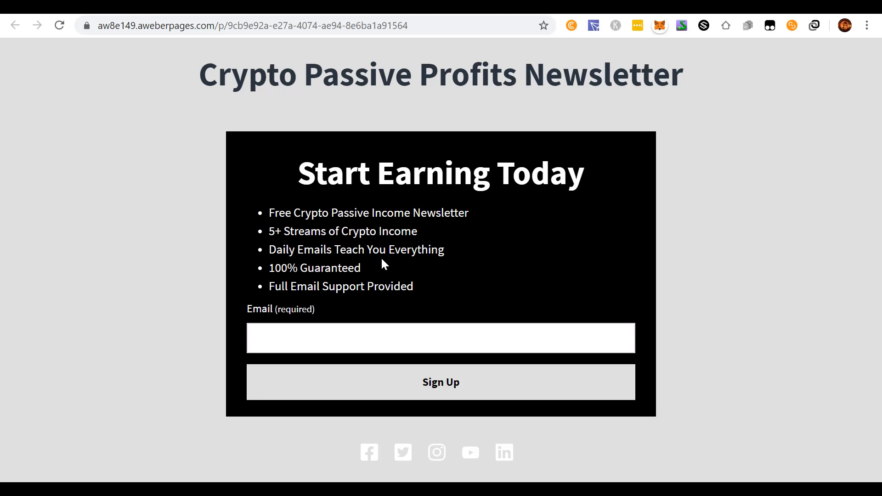
mouse_move(401, 132)
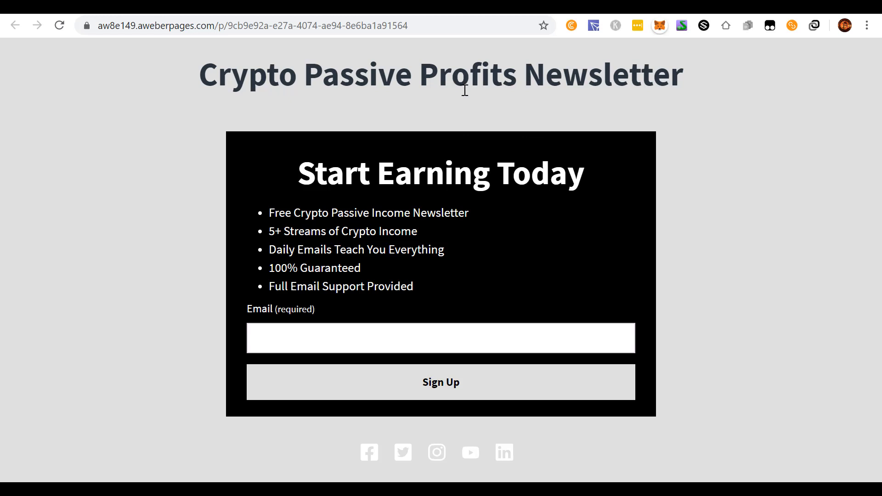
mouse_move(454, 94)
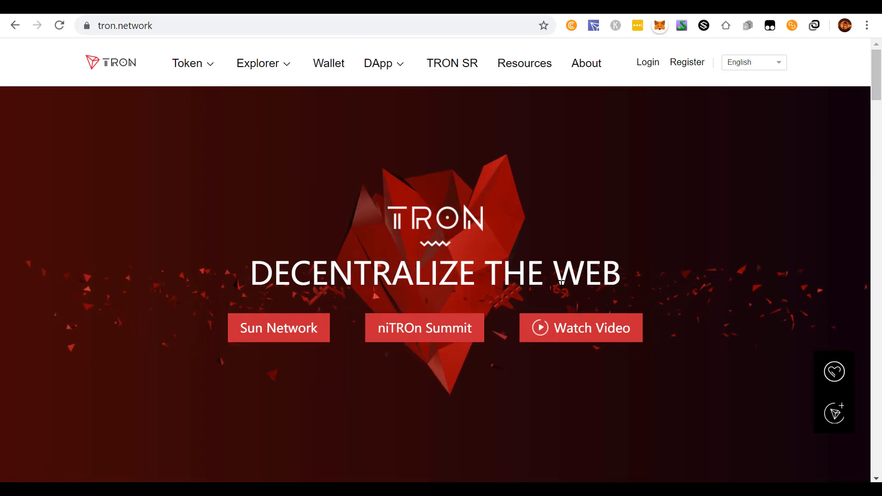
mouse_move(582, 244)
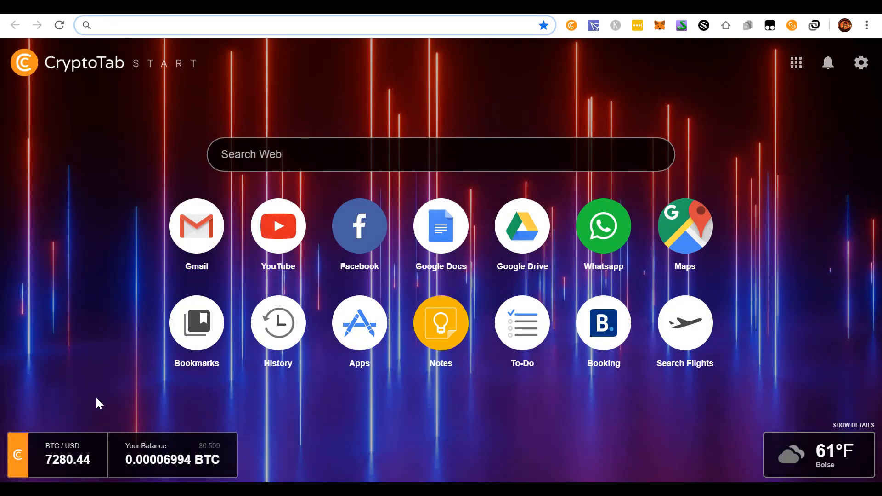
mouse_move(67, 364)
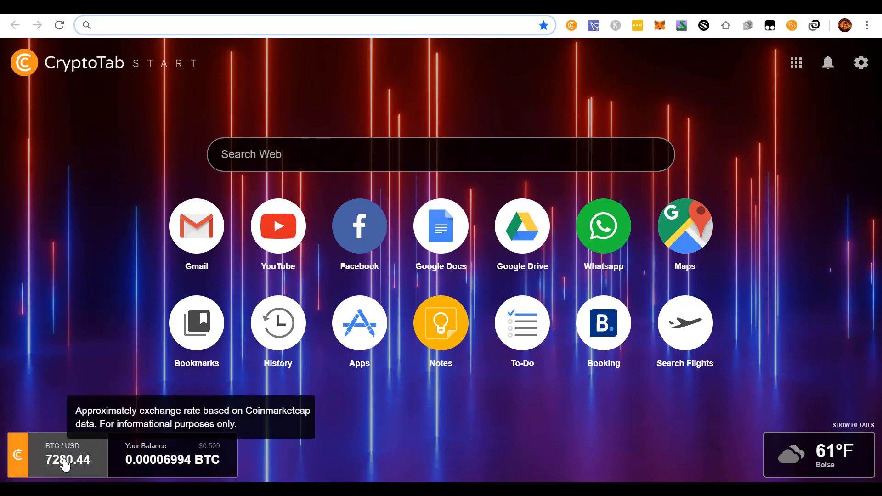
mouse_move(62, 352)
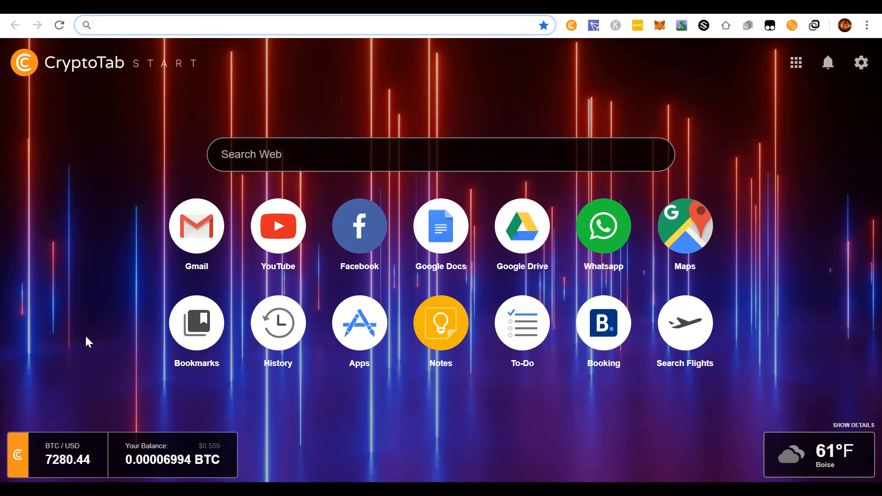
mouse_move(90, 316)
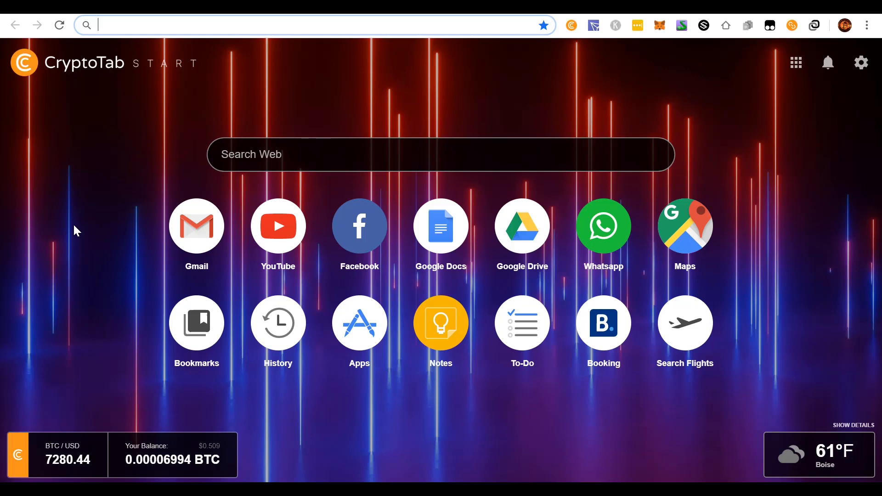
mouse_move(86, 211)
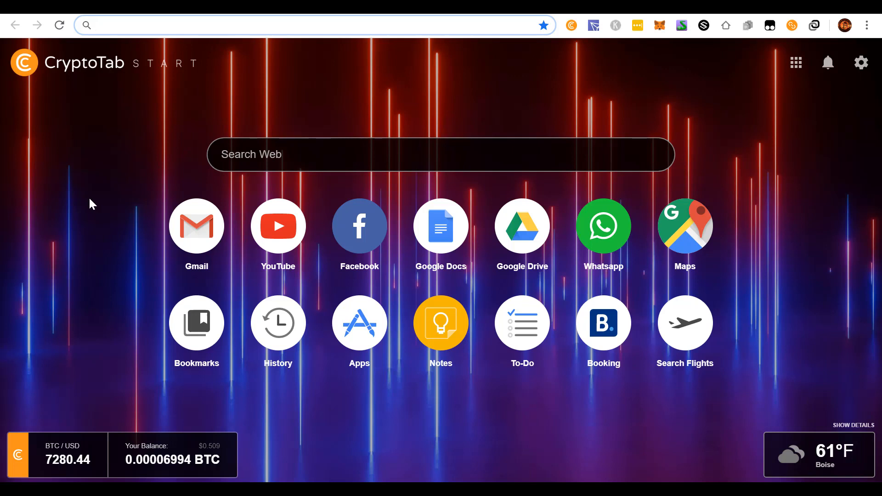
mouse_move(375, 416)
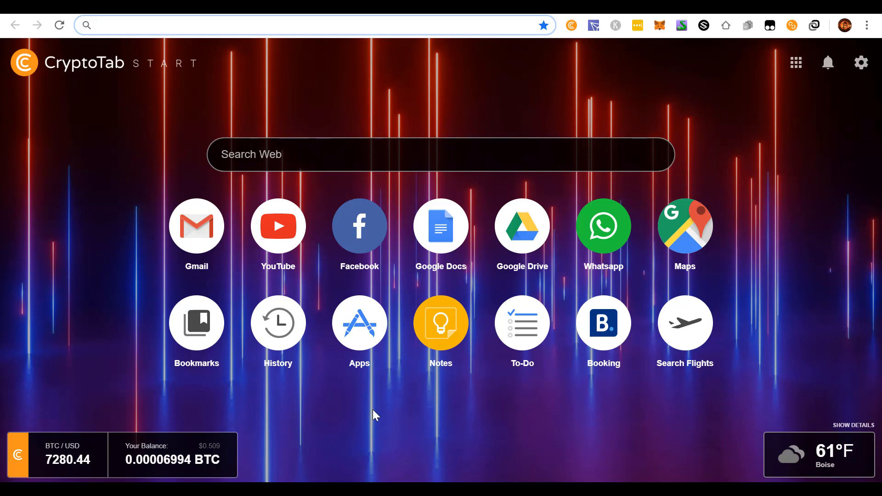